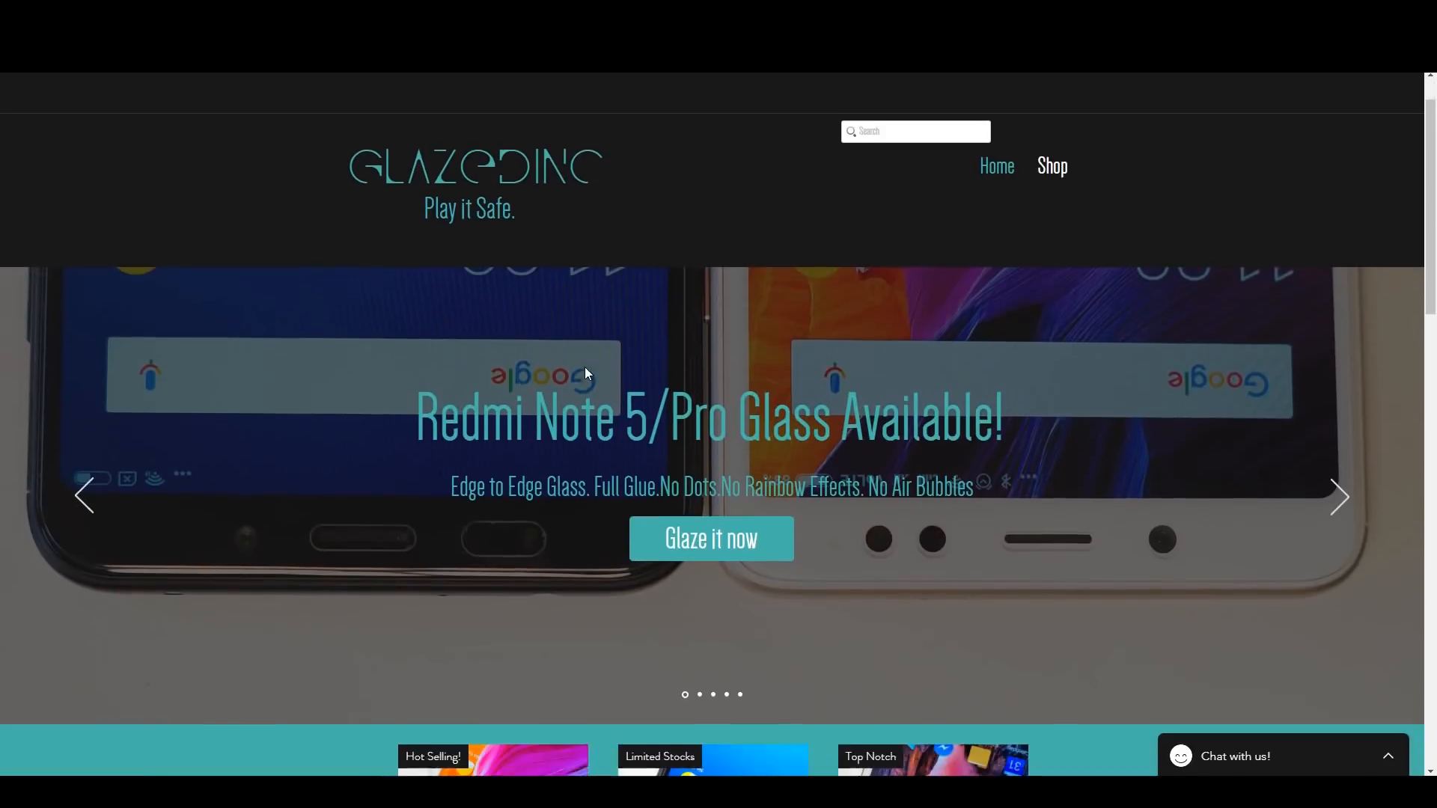
- Scroll the Glazedinc homepage down to the Redmi glass product carousel with discounted prices
scroll(down, 3)
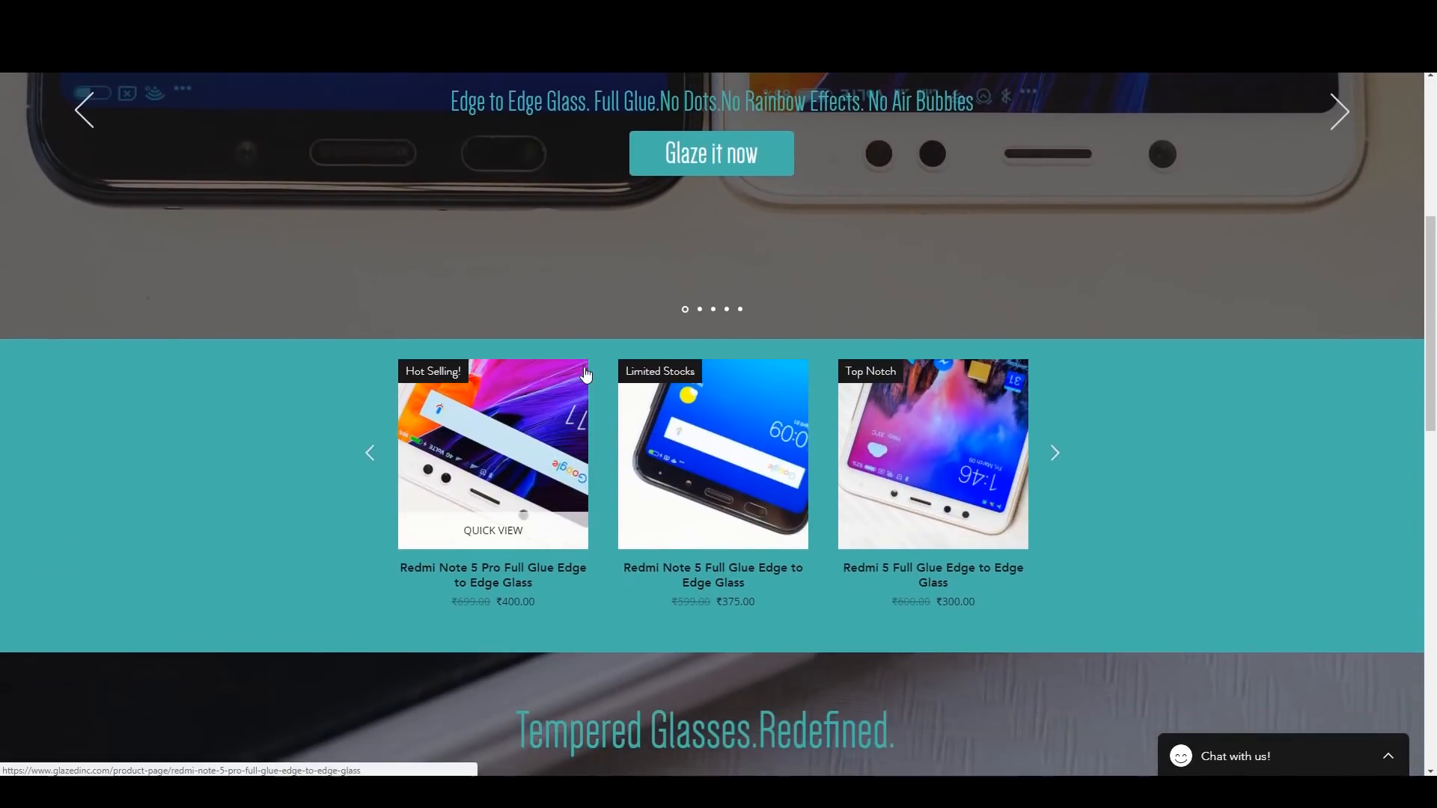
scroll(down, 3)
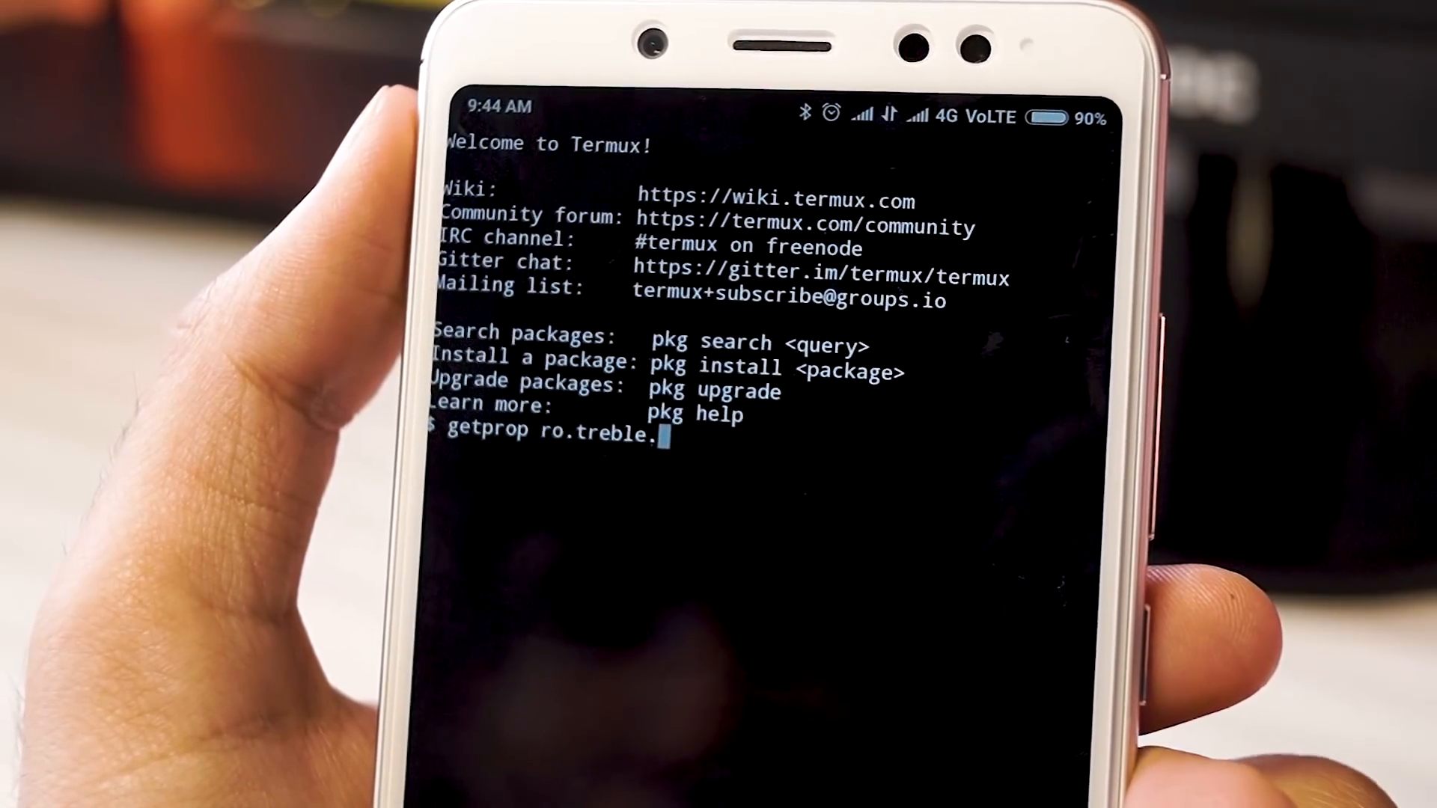
- Finish the getprop ro.treble.enabled command in Termux, then browse YouTube and scroll the Twitter timeline on the phone
text(enabl)
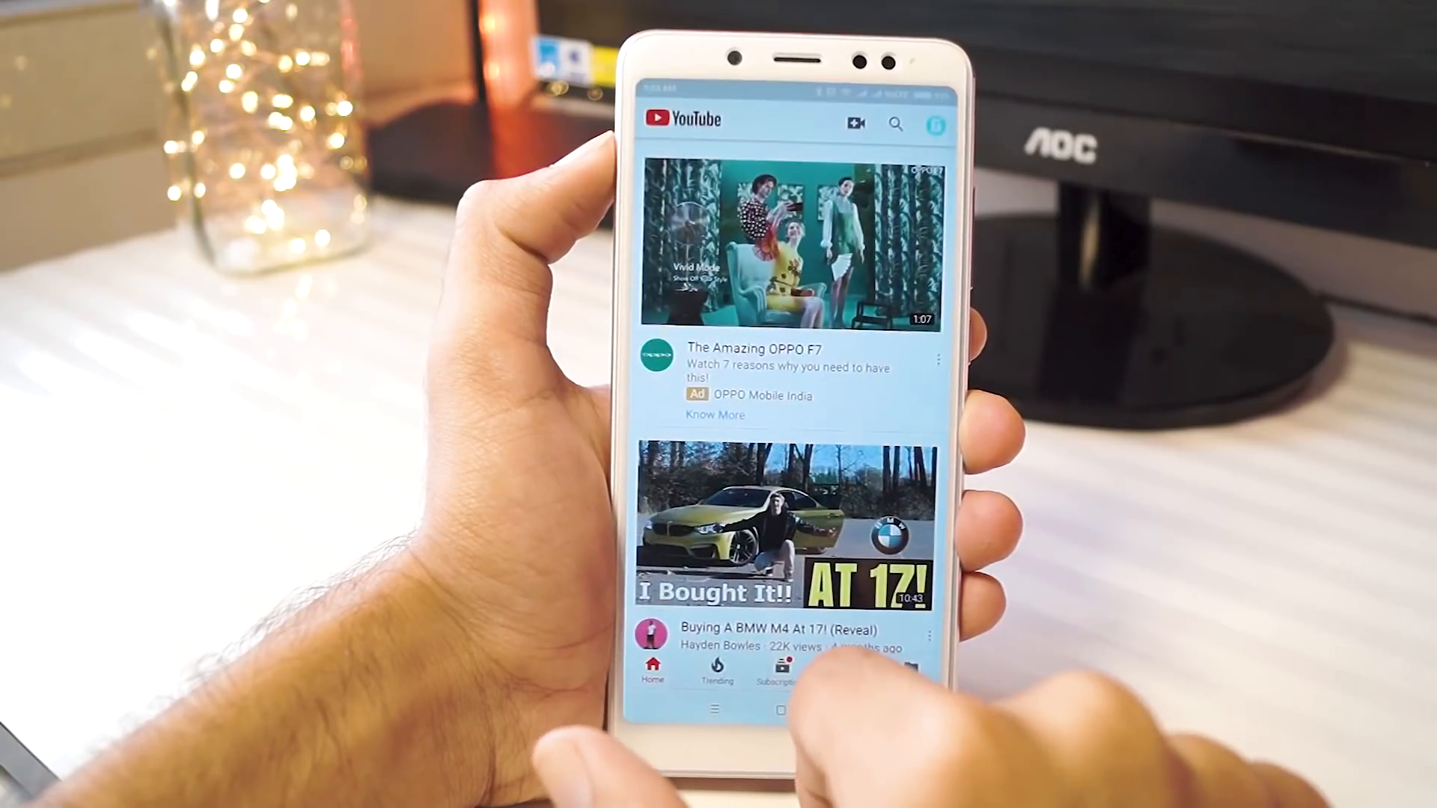
click(782, 534)
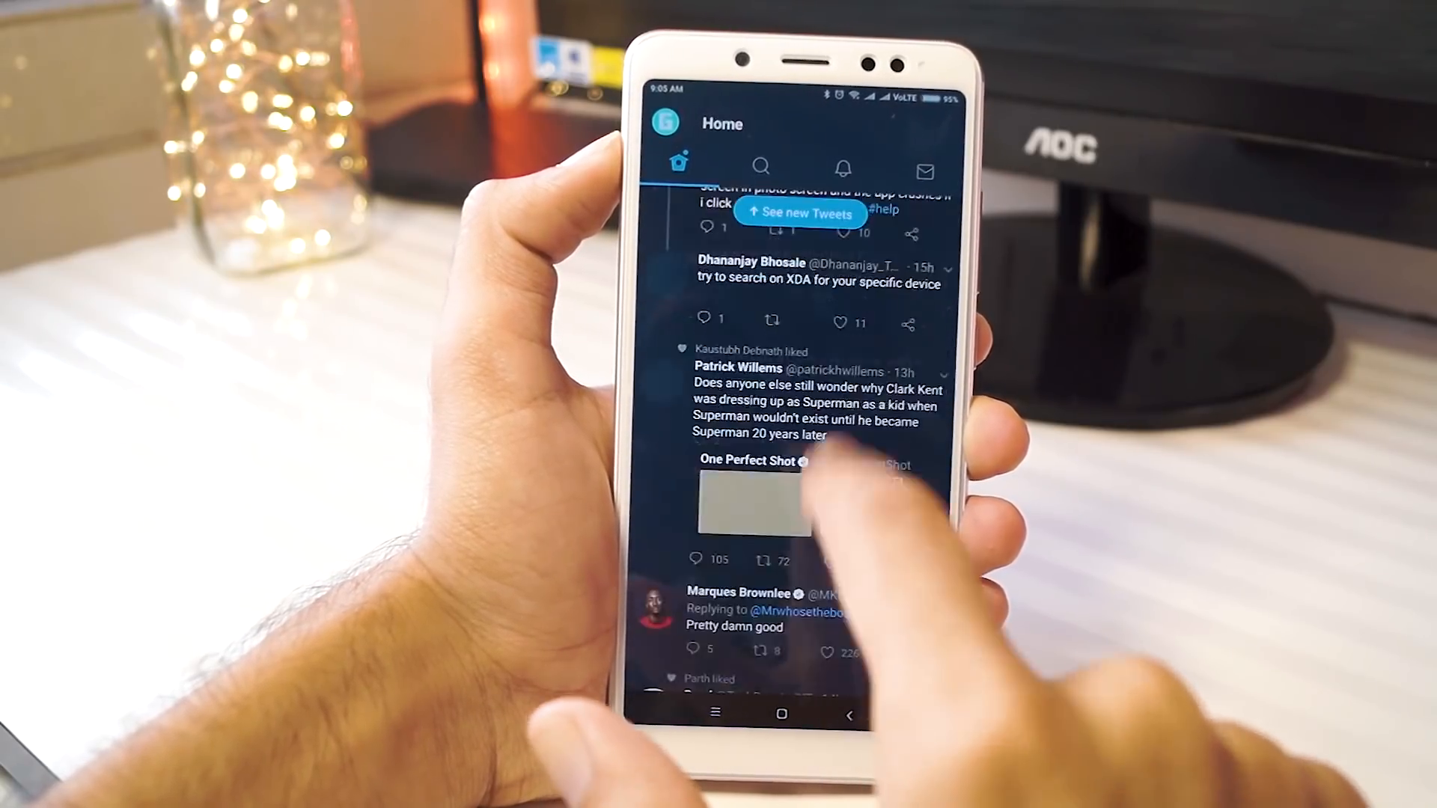
scroll(up, 3)
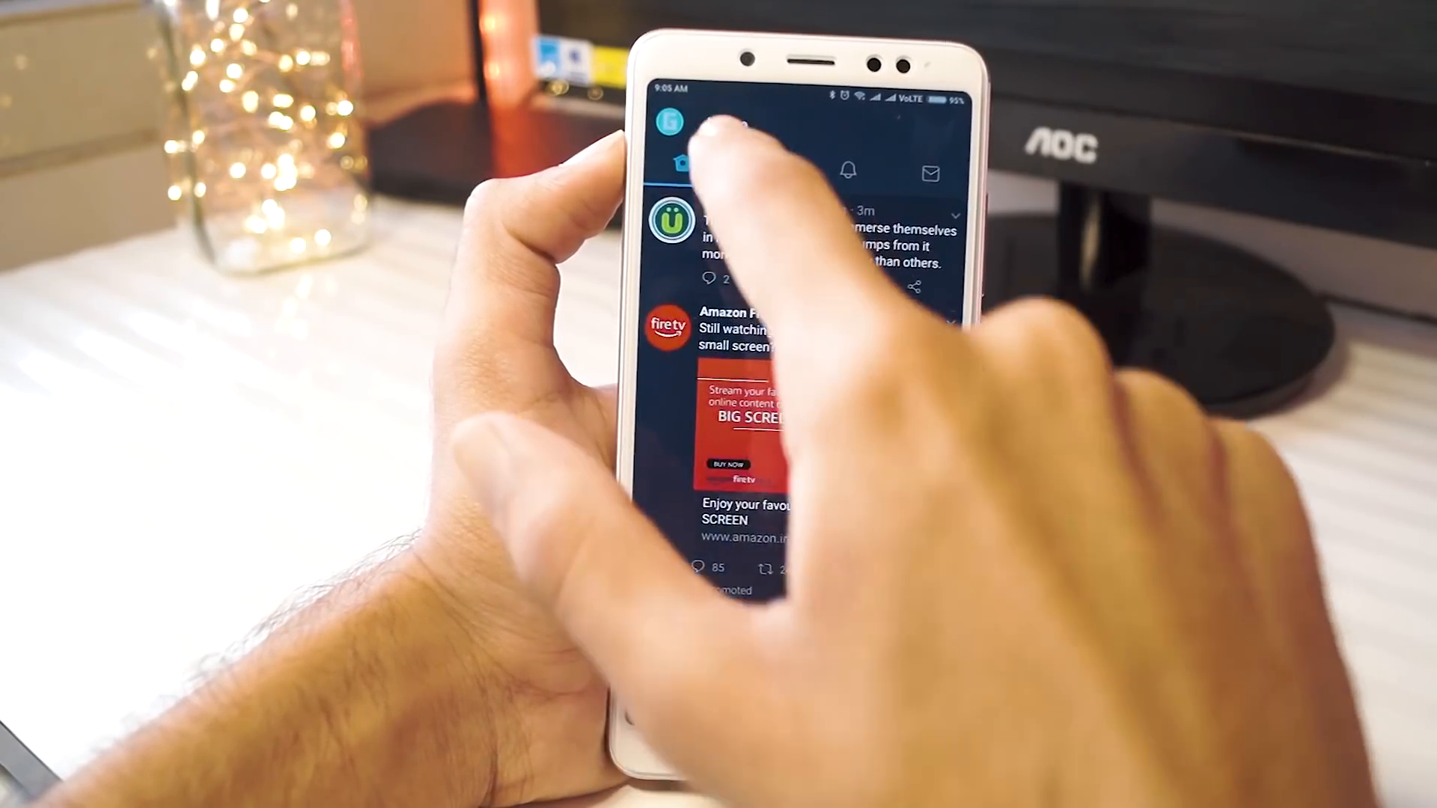